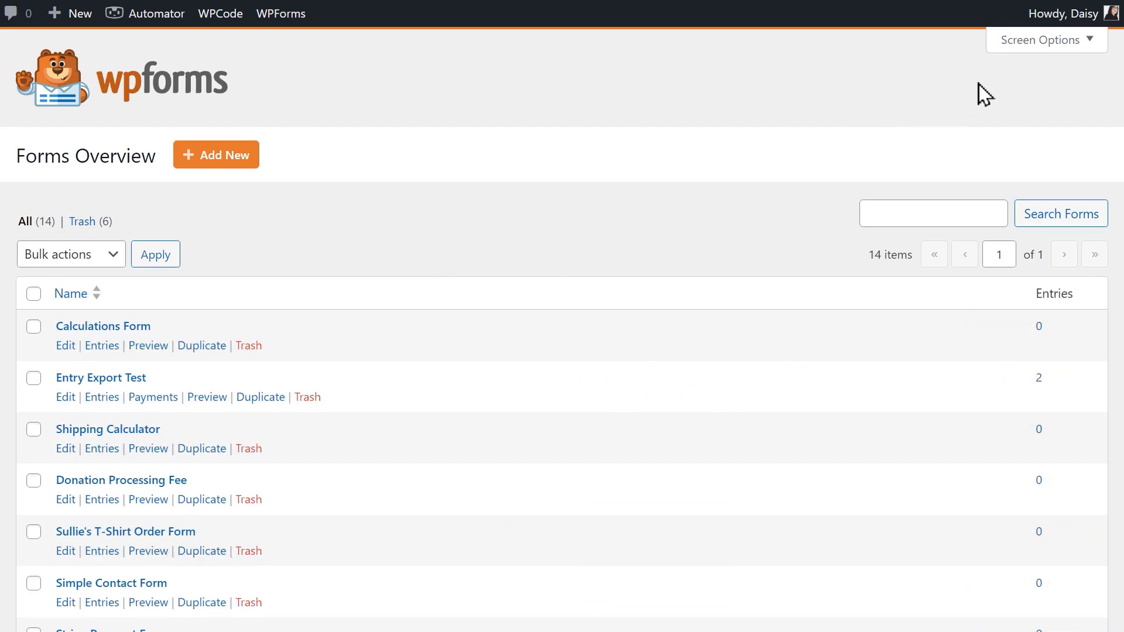
Show the Locations, Date and Author columns in the forms table via Screen Options.
left_click(1043, 39)
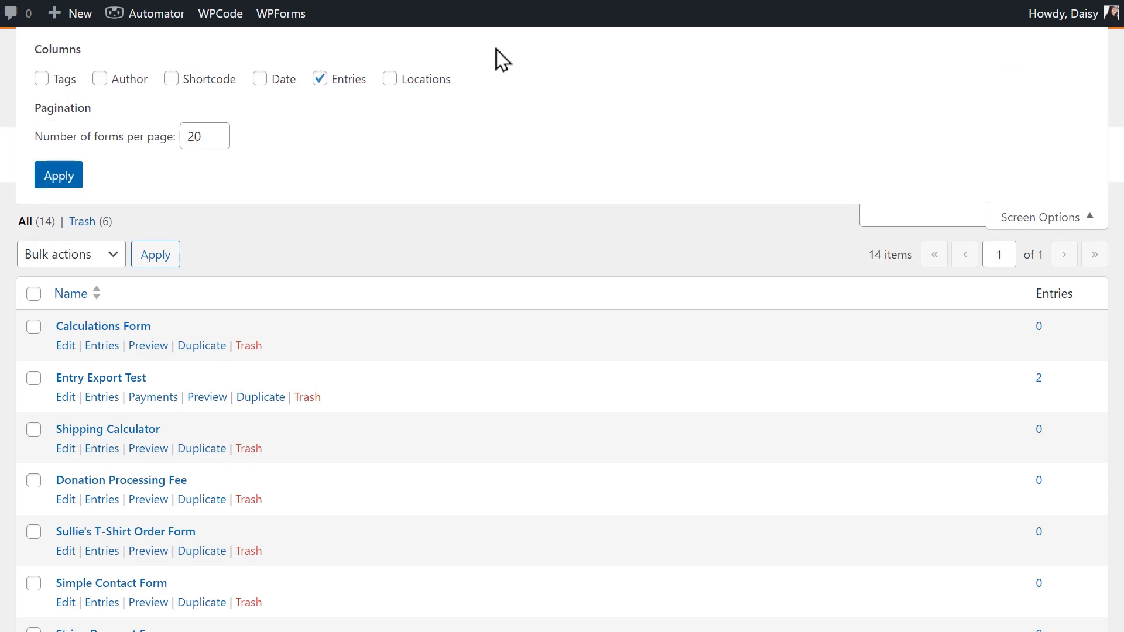
left_click(389, 79)
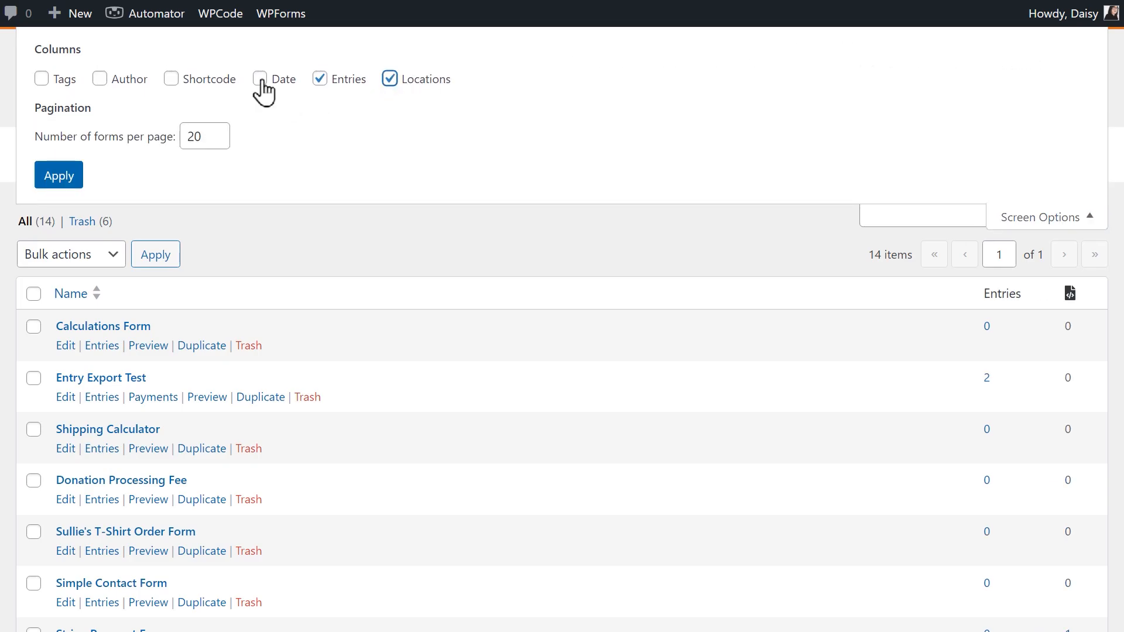
left_click(260, 78)
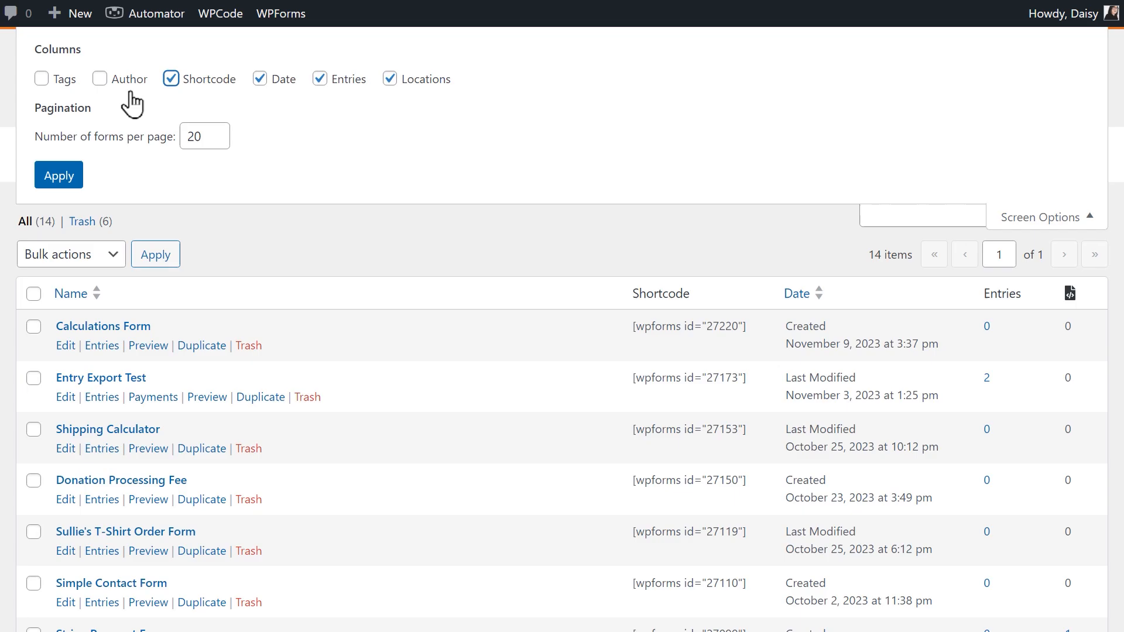
left_click(41, 79)
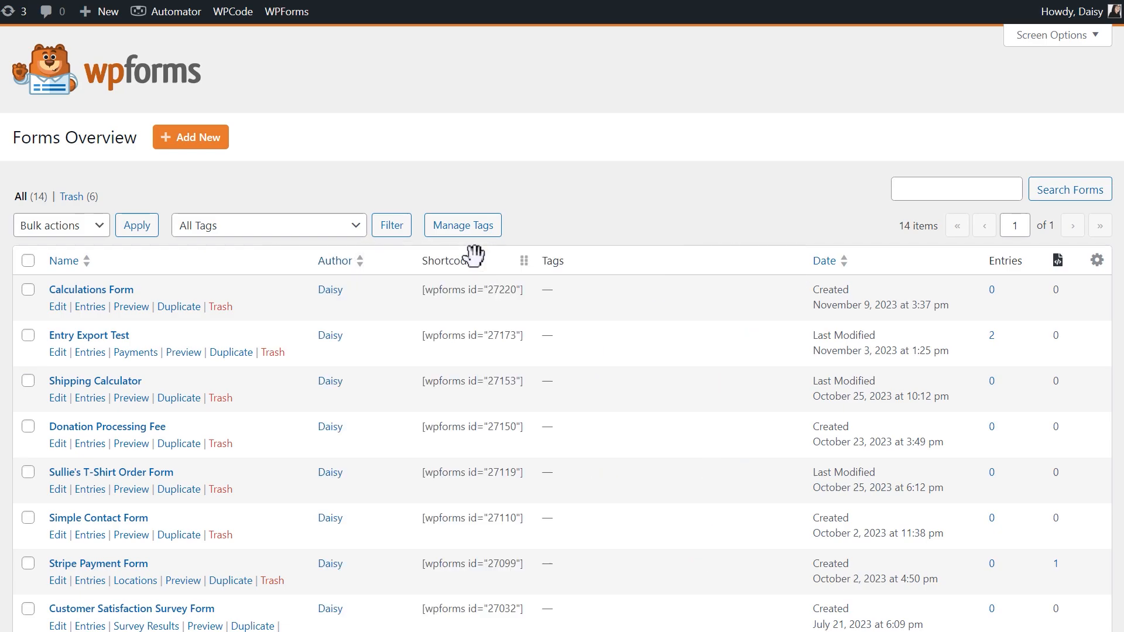
mouse_move(972, 270)
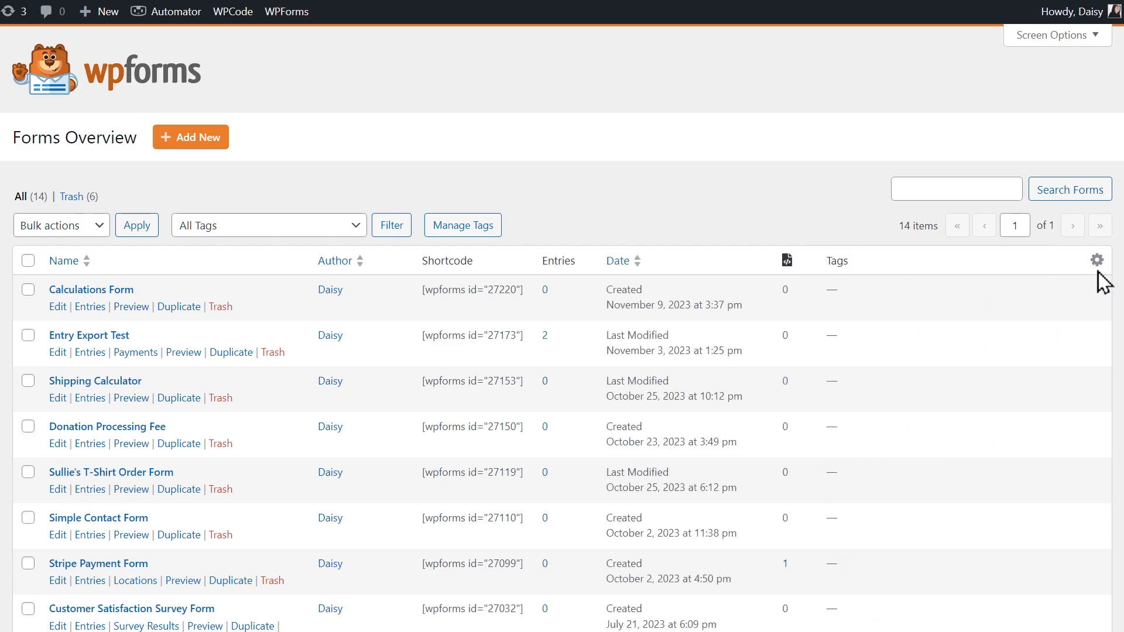
Hide the Shortcode, Locations and Tags columns, leaving Name, Author, Entries and Date.
left_click(1095, 260)
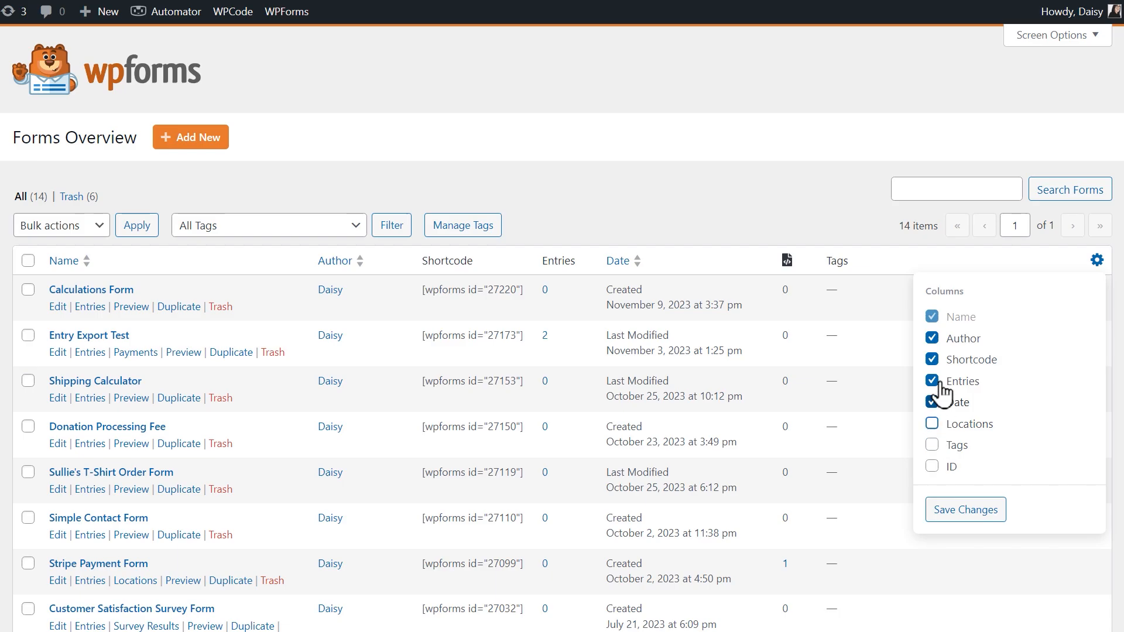
left_click(965, 509)
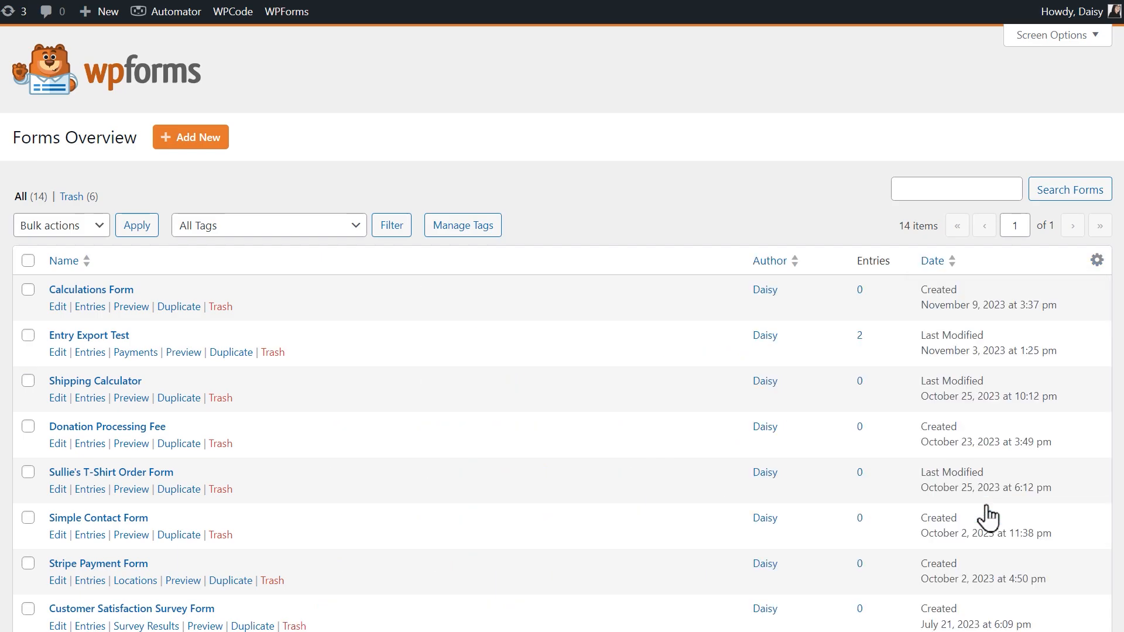
mouse_move(823, 280)
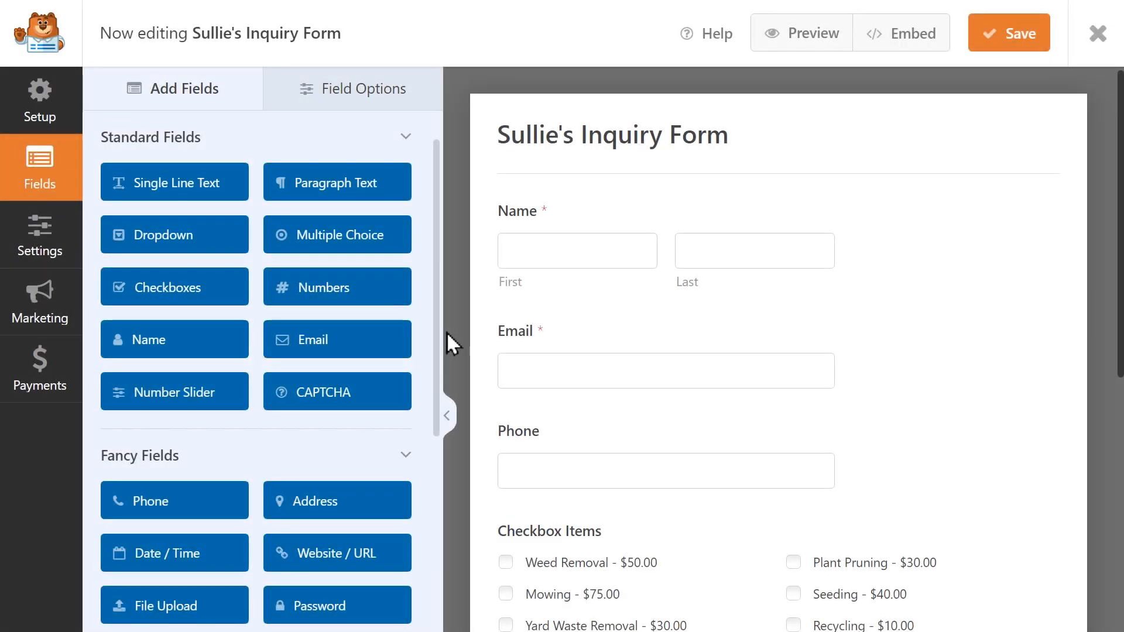
mouse_move(477, 331)
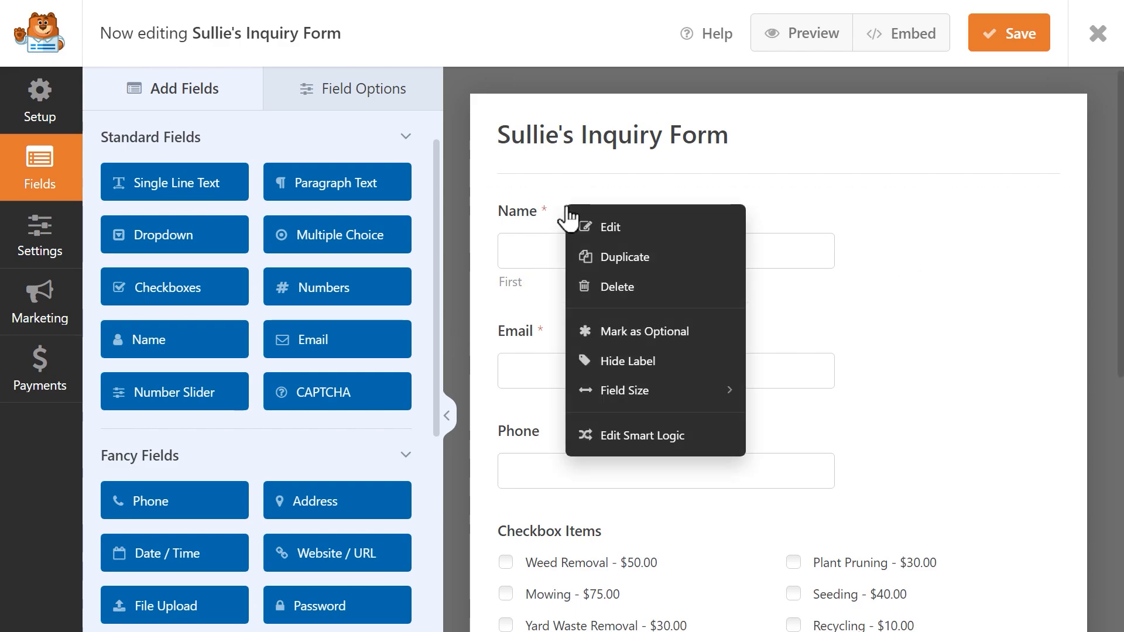
mouse_move(608, 256)
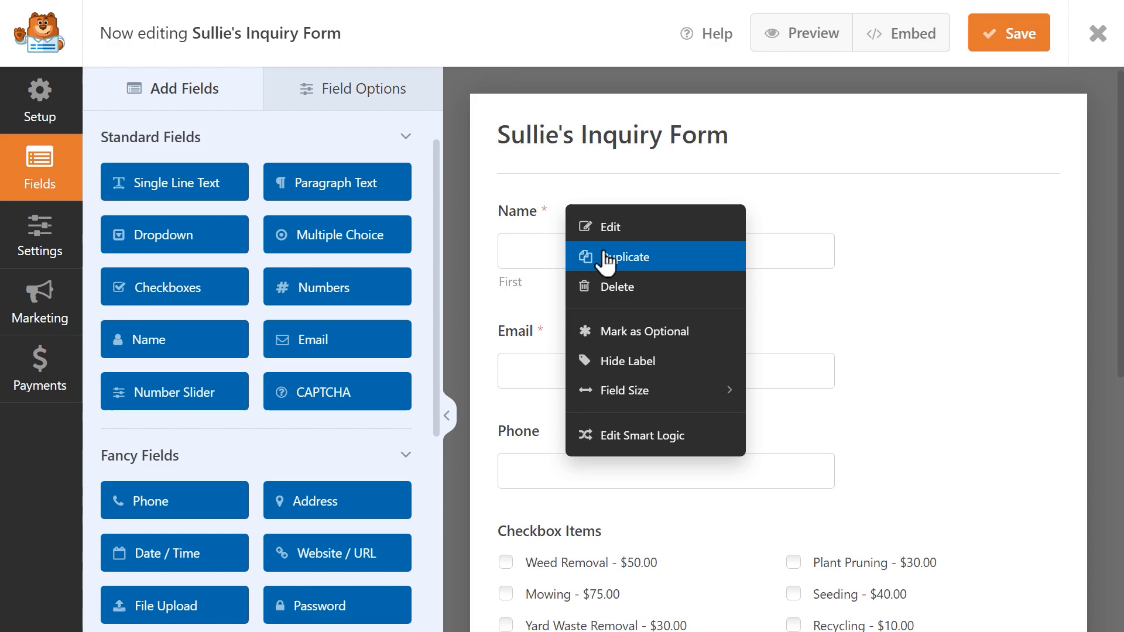
mouse_move(617, 287)
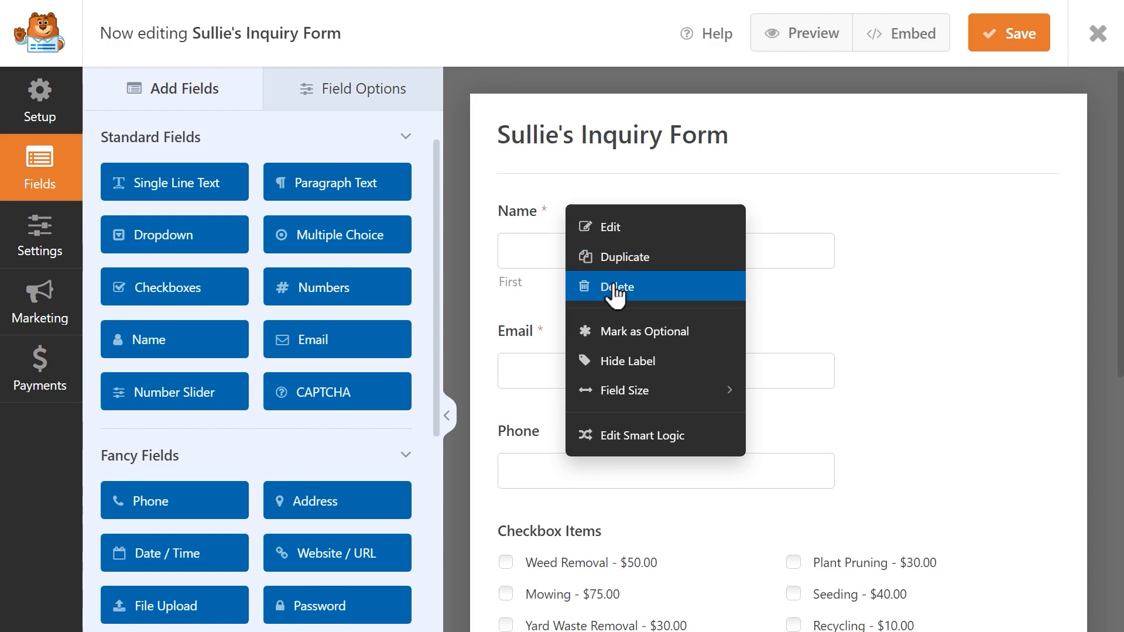
Use the right-click menu to make Name optional, delete Phone and make the dropdown required.
left_click(633, 296)
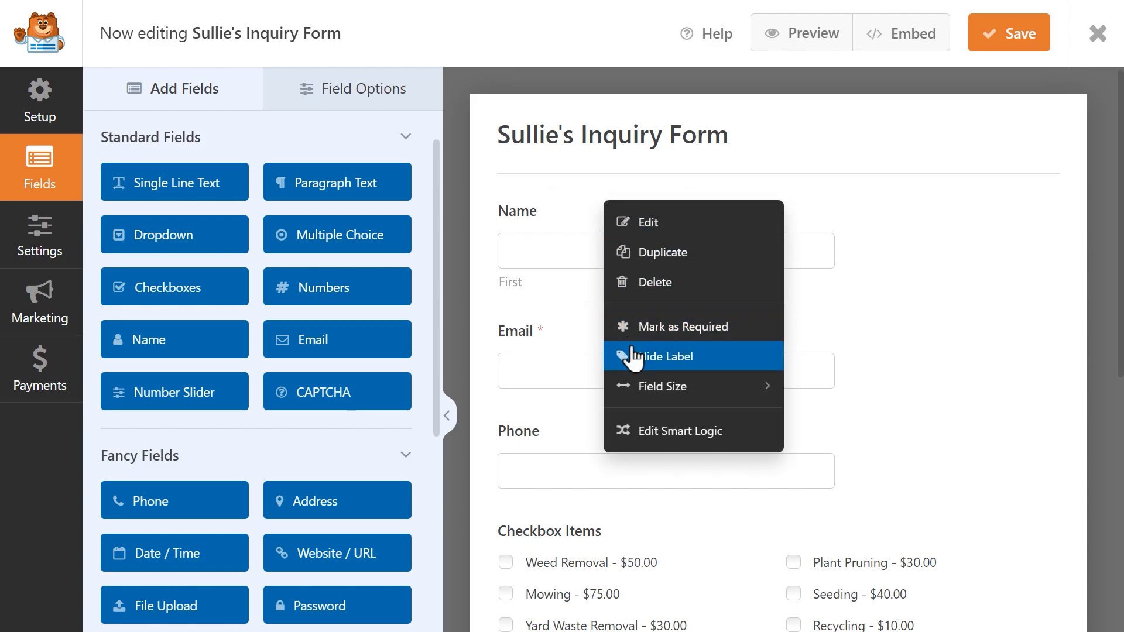
left_click(666, 356)
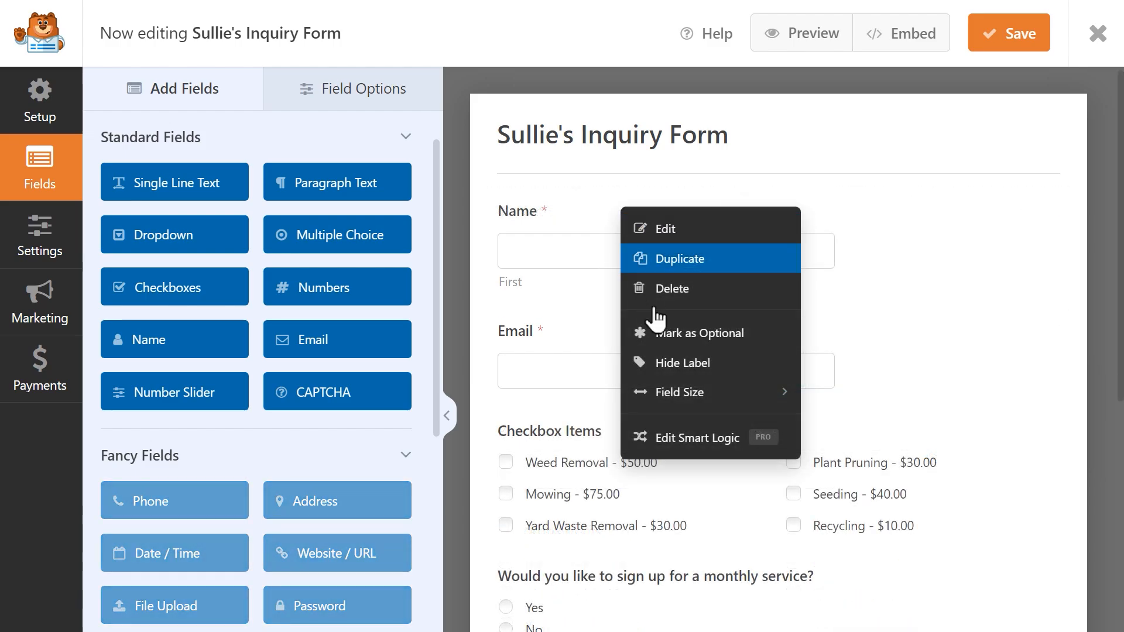
mouse_move(667, 447)
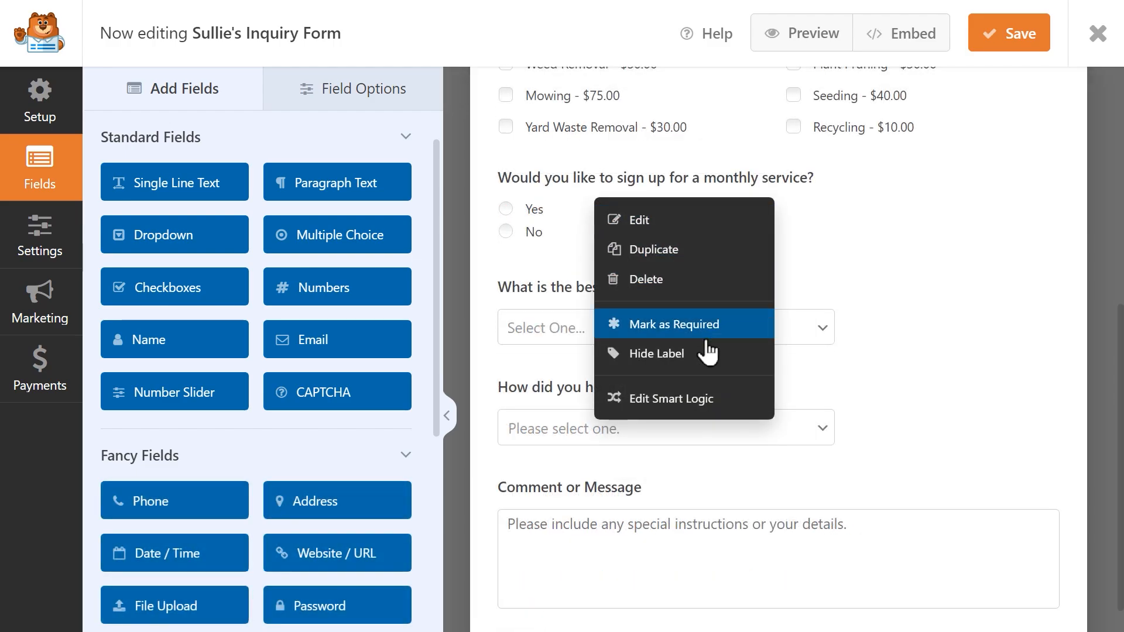
left_click(671, 398)
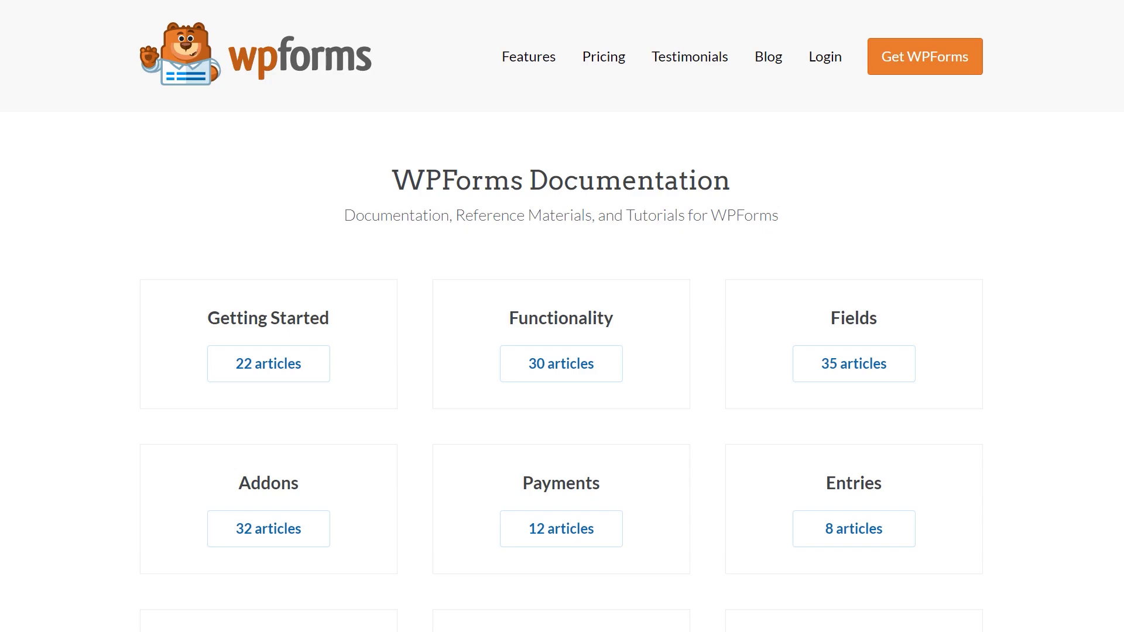
Scroll down through the documentation article categories.
scroll("down", 3)
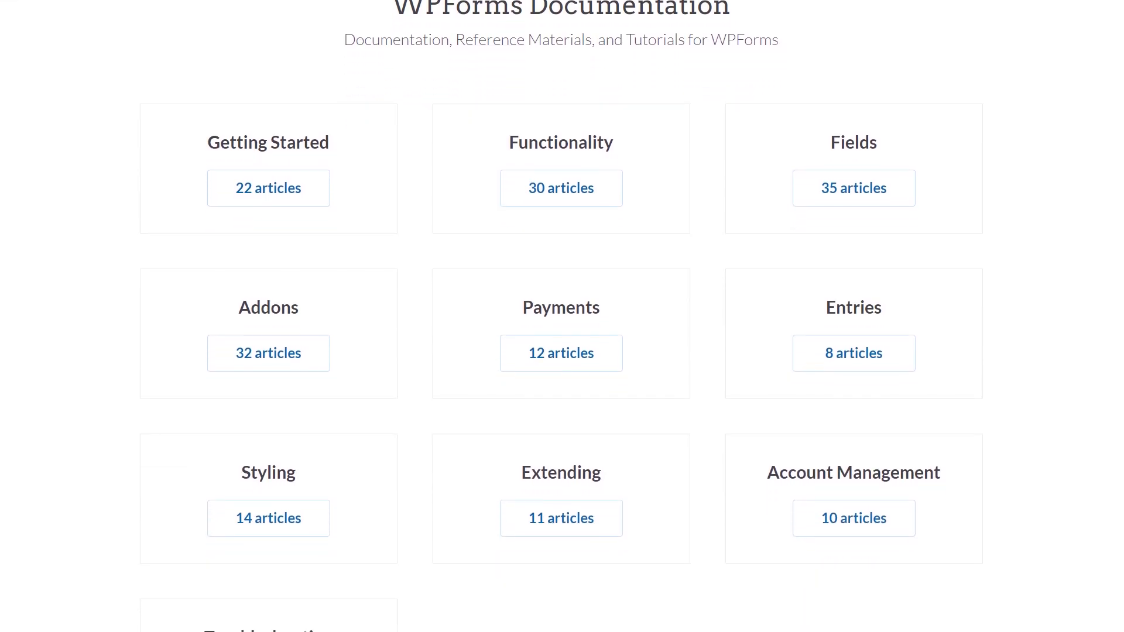
scroll("down", 3)
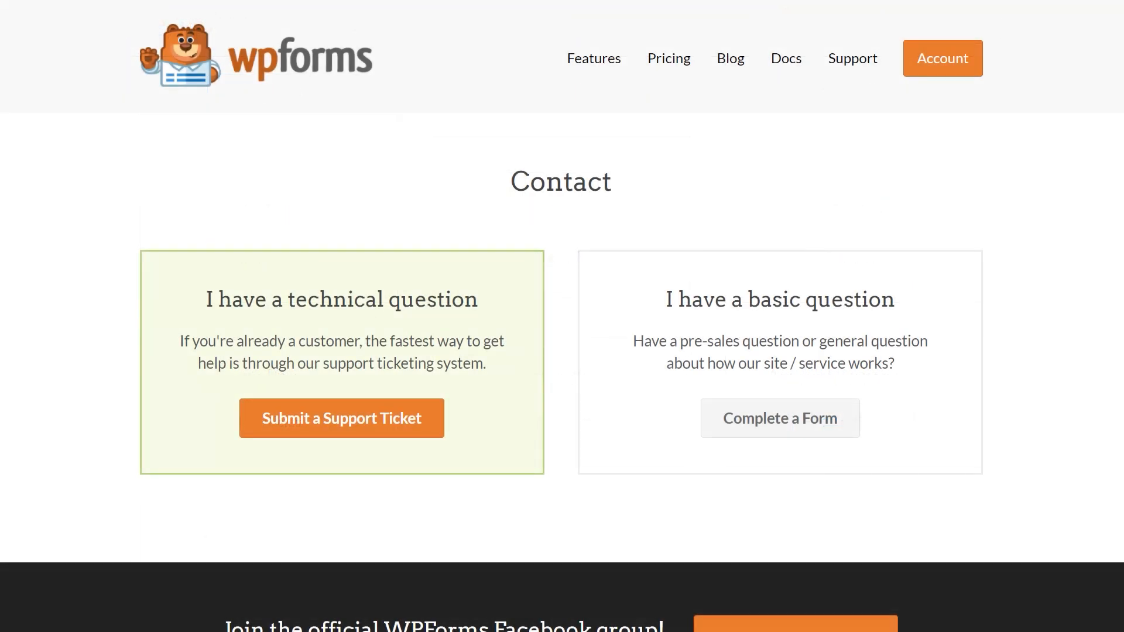
Start a support ticket for technical questions from the Contact page.
left_click(340, 418)
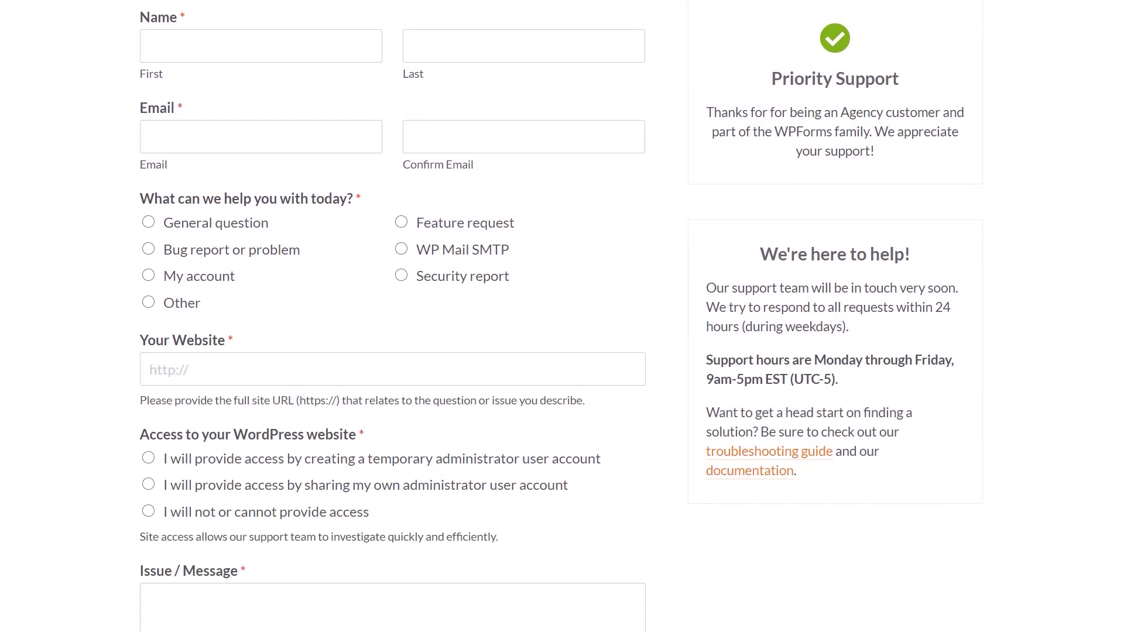